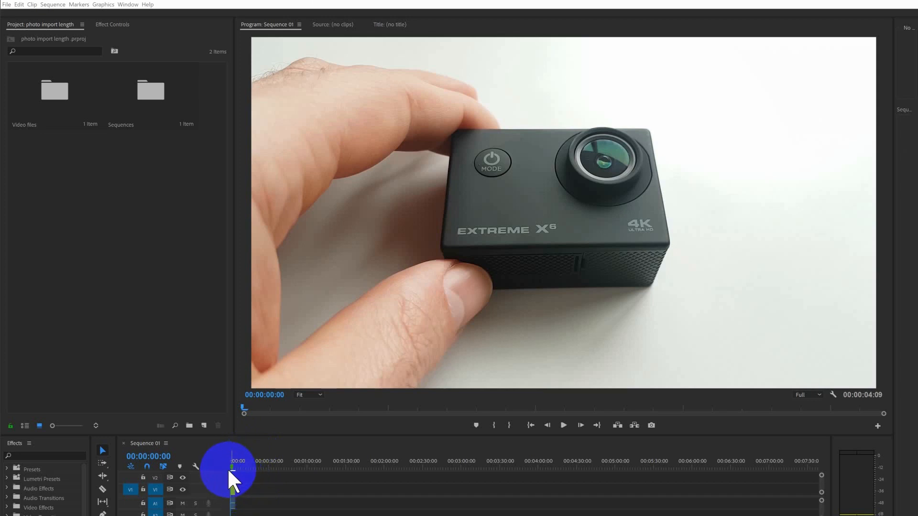
Move the playhead to the sequence start and bring up the Import window.
click(230, 462)
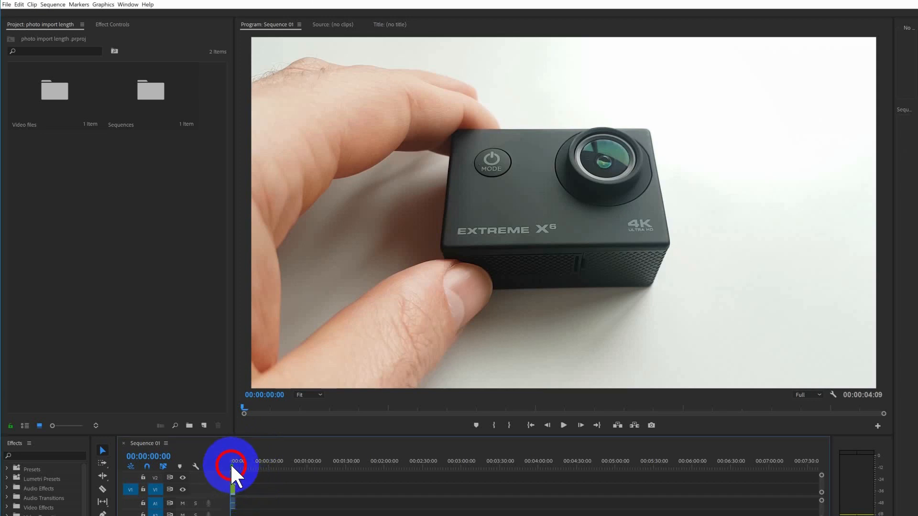
click(562, 425)
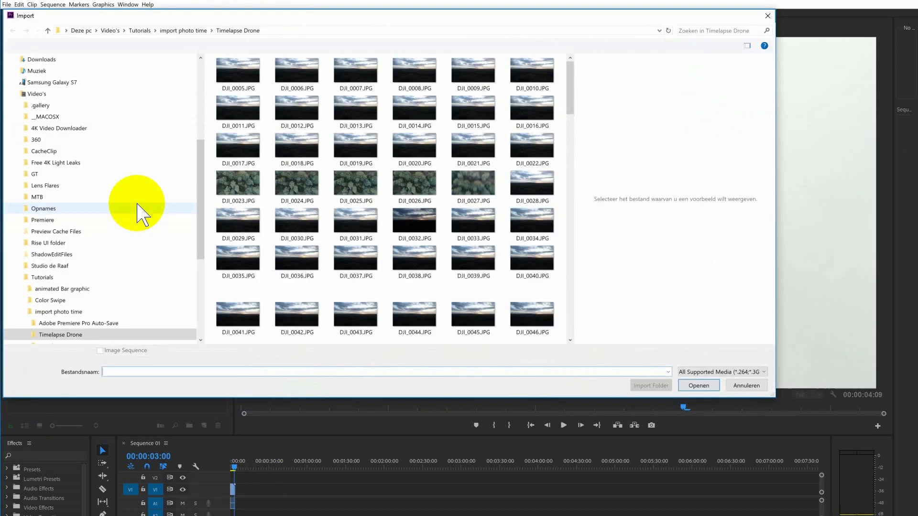
Back out of the Timelapse Extreme X6 folder and select drone photo DJI_0005.JPG instead.
click(13, 31)
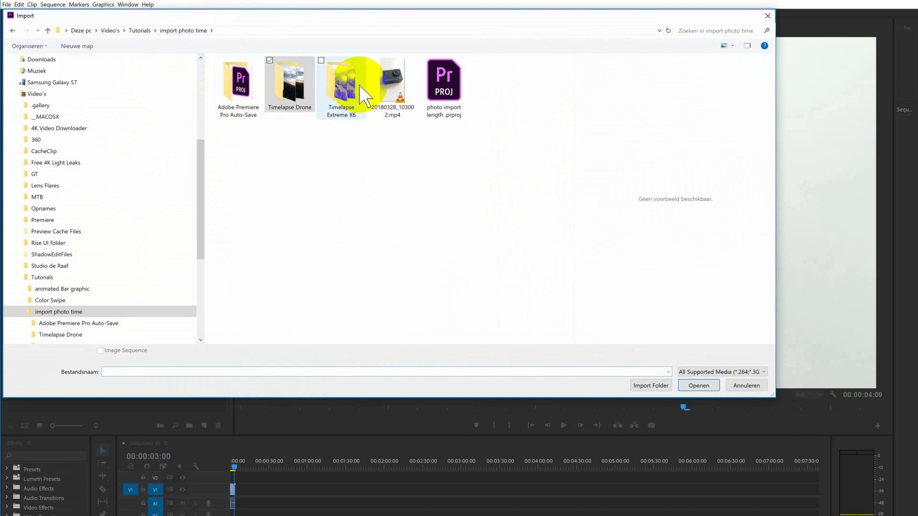
double_click(341, 82)
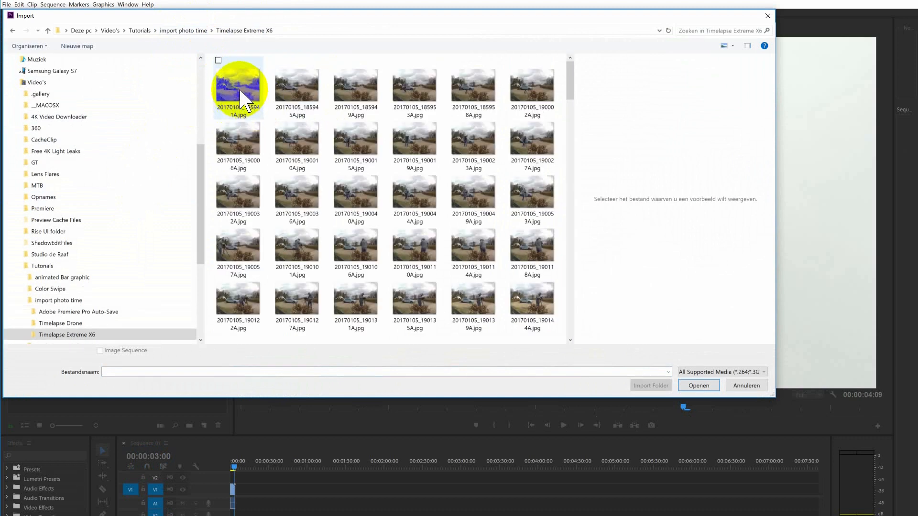
click(238, 87)
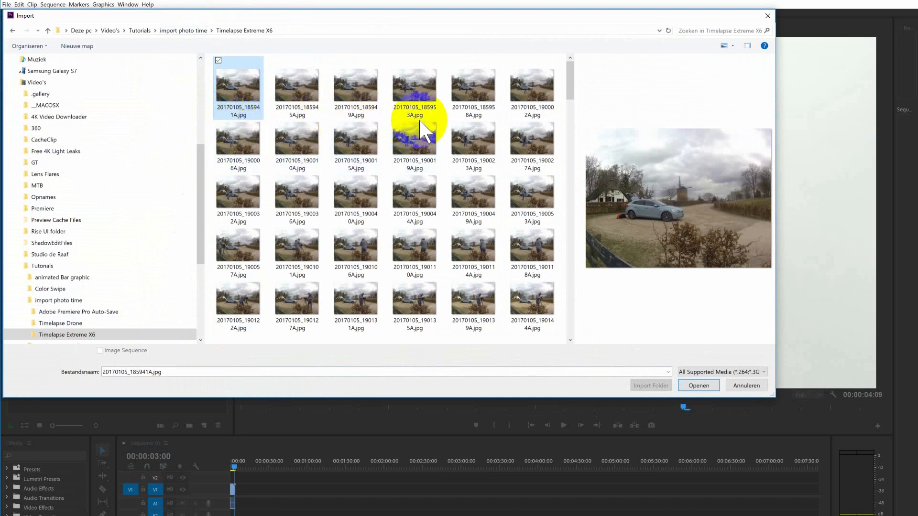
mouse_move(448, 123)
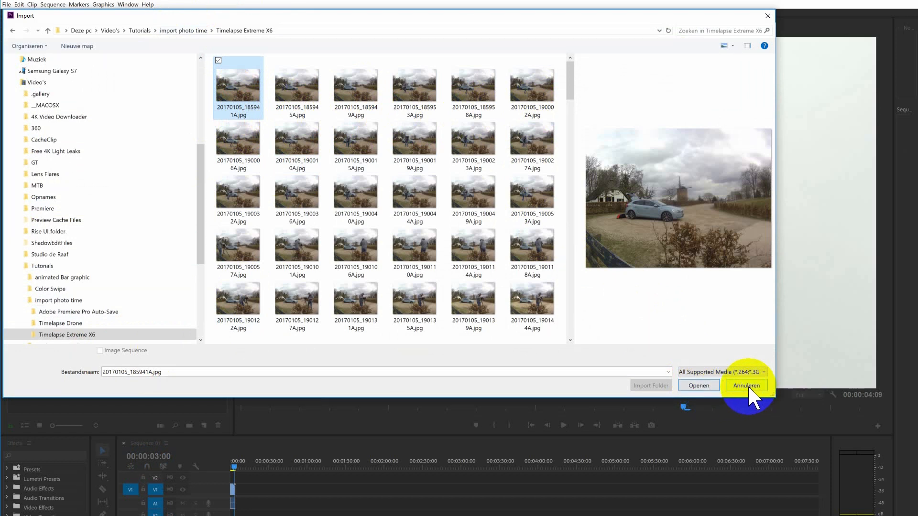
click(746, 385)
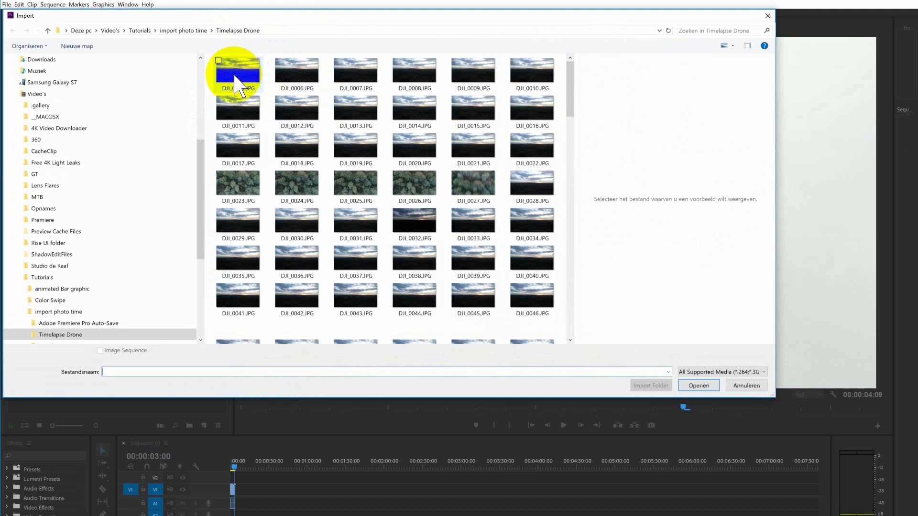
click(99, 350)
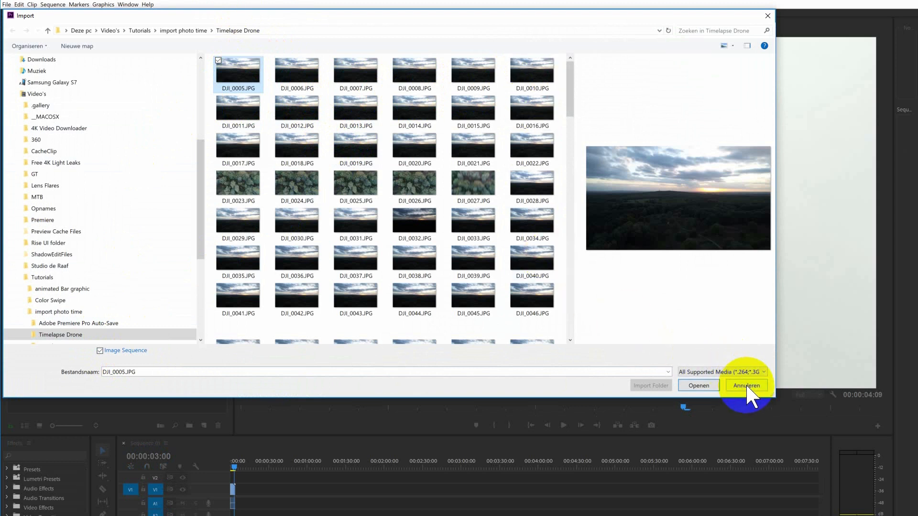
mouse_move(650, 399)
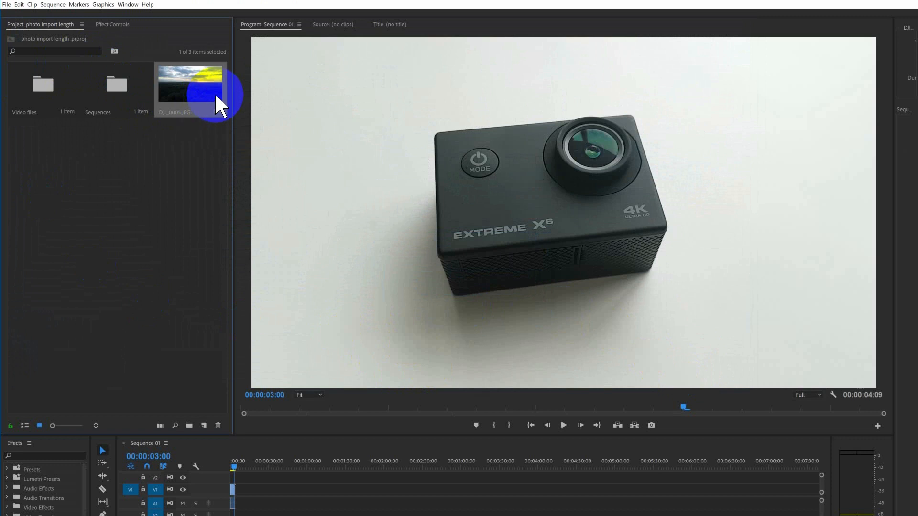
Preview the DJI_0005.JPG clip in the Source Monitor and create a new Timelapse bin.
double_click(190, 83)
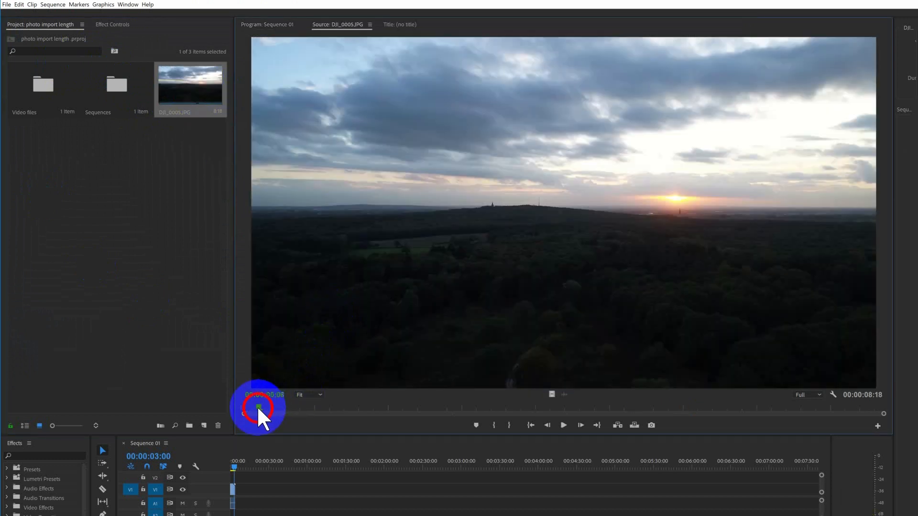
drag(258, 408, 459, 407)
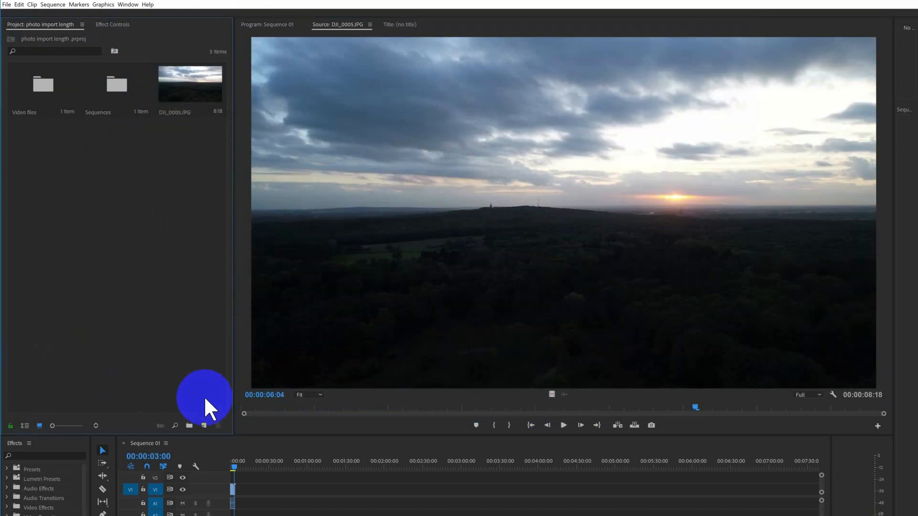
click(188, 426)
text(Timelapse)
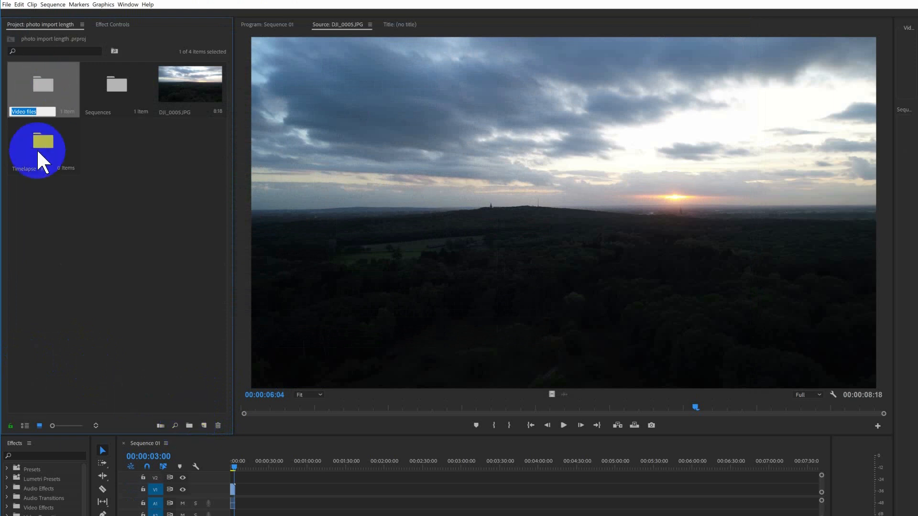
Open the Timelapse - Xtreme bin and import all 219 Extreme X6 photos into it.
double_click(36, 139)
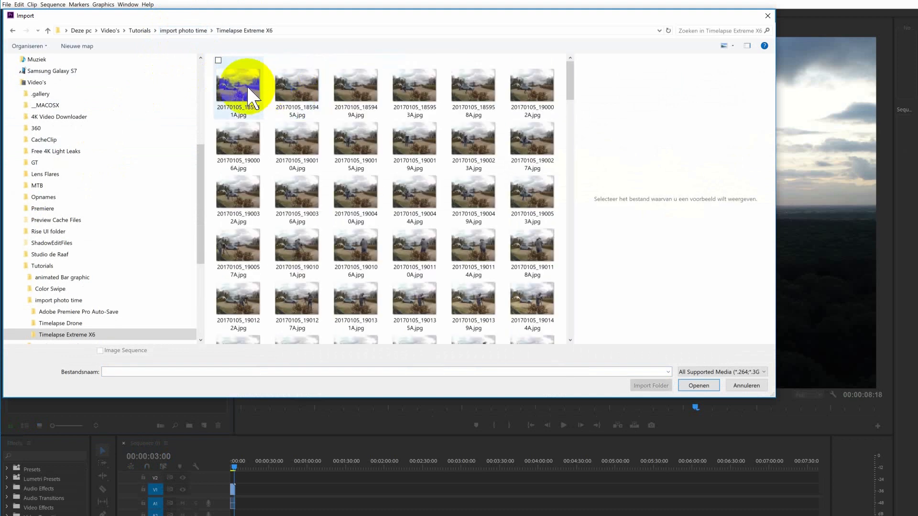
click(237, 88)
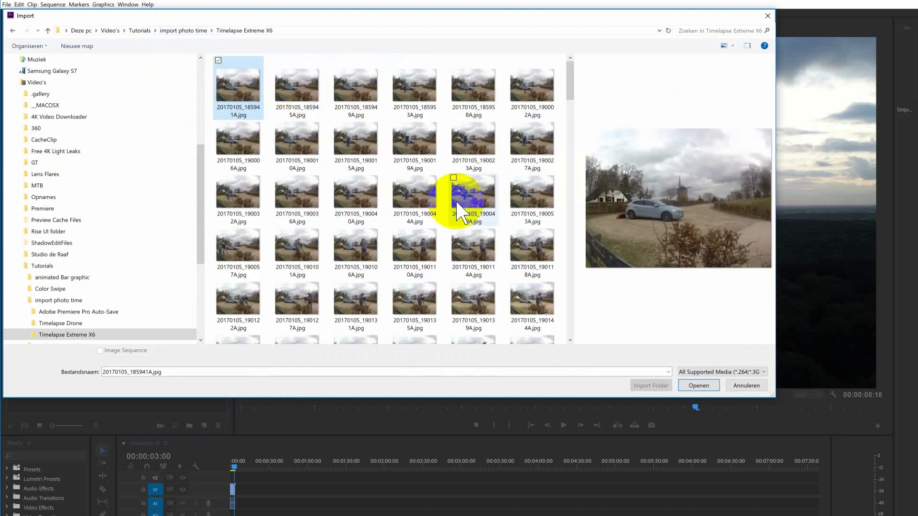
scroll(down, 3)
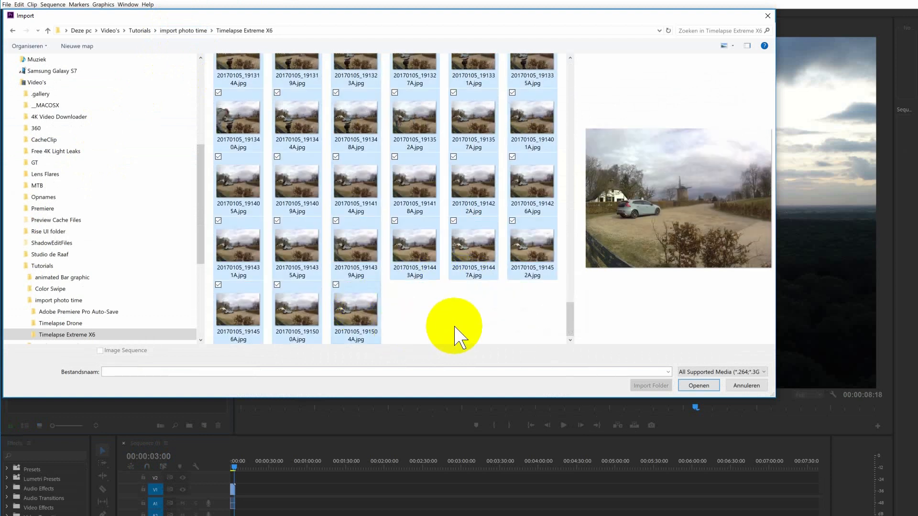
click(697, 385)
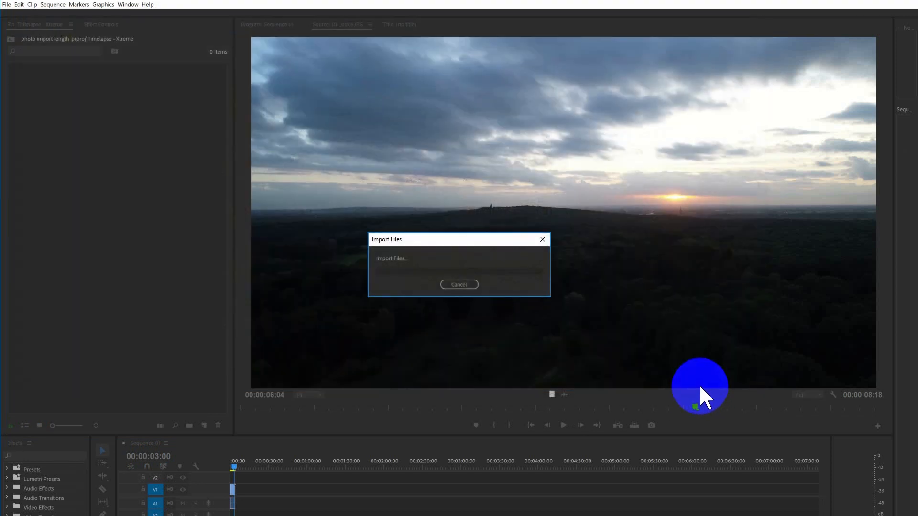
mouse_move(145, 241)
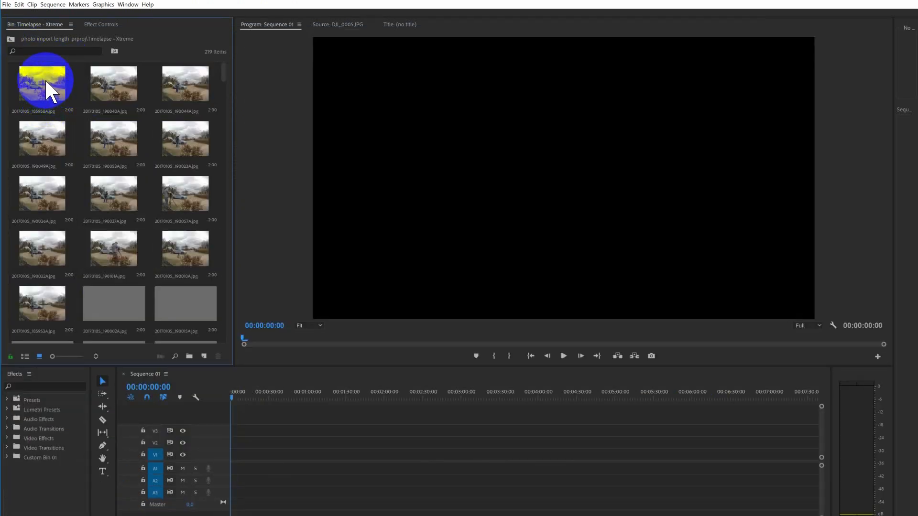
Sort the bin's 219 stills by name and widen the bin panel.
click(42, 84)
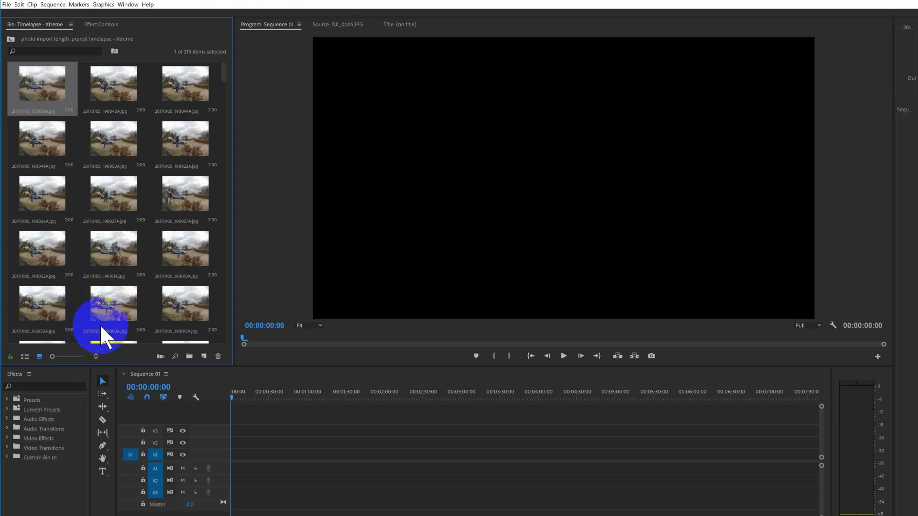
click(95, 357)
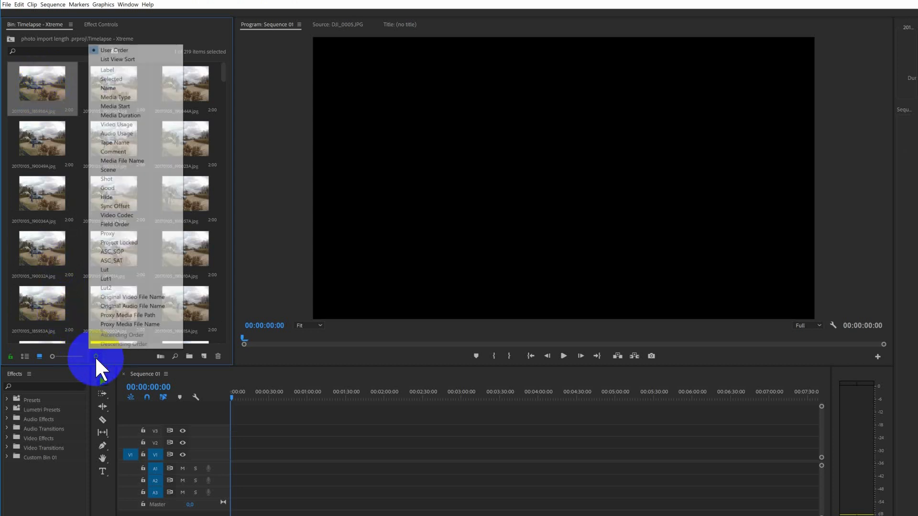
mouse_move(129, 94)
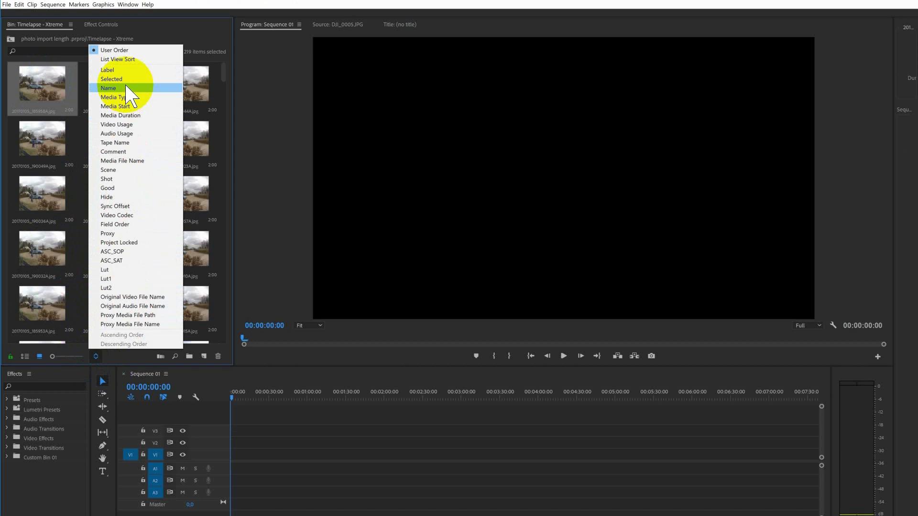
click(108, 88)
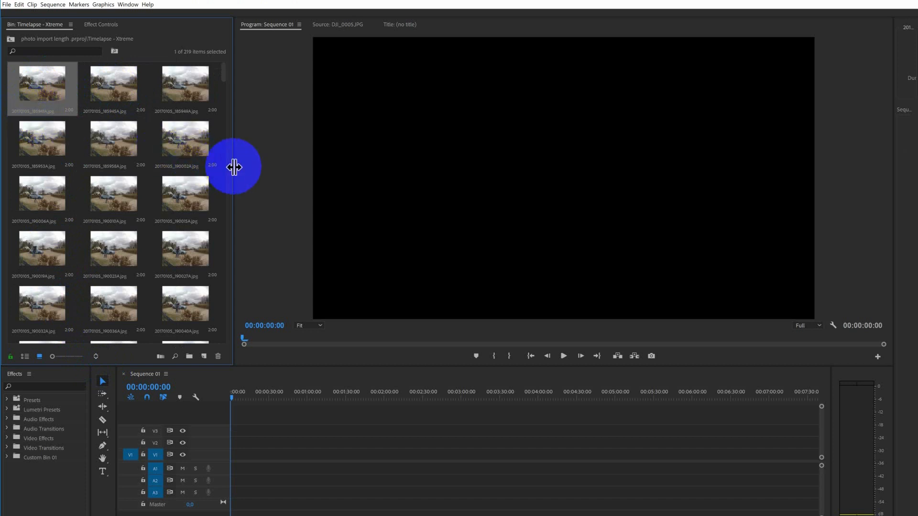
drag(234, 167, 386, 178)
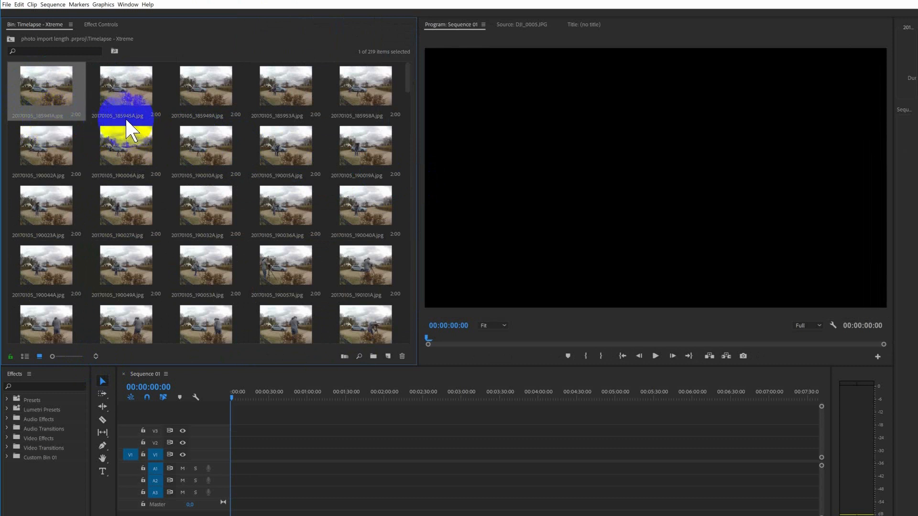
mouse_move(119, 126)
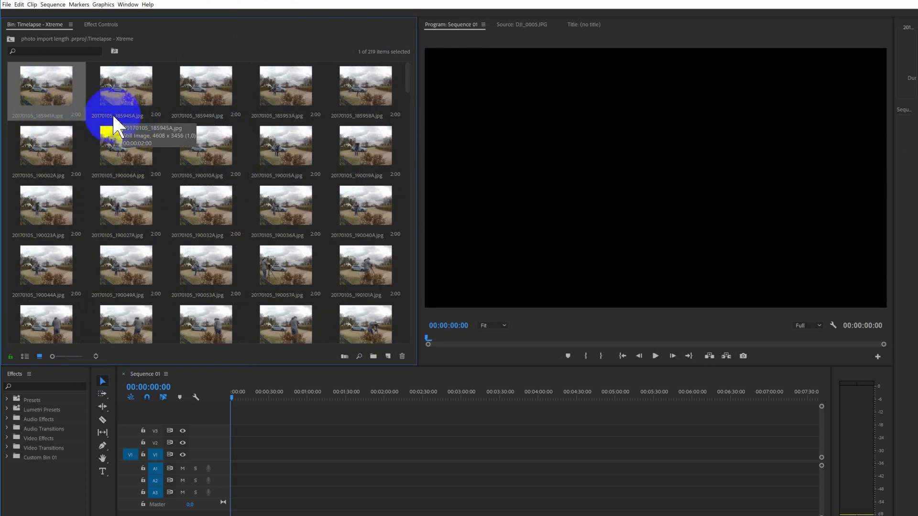
scroll(down, 3)
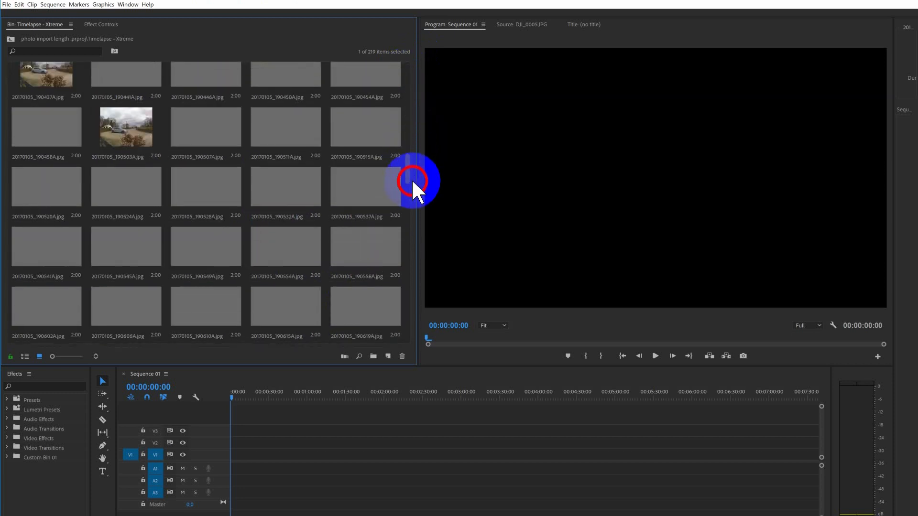
Scroll through the photos in the Timelapse - Xtreme bin.
scroll(down, 3)
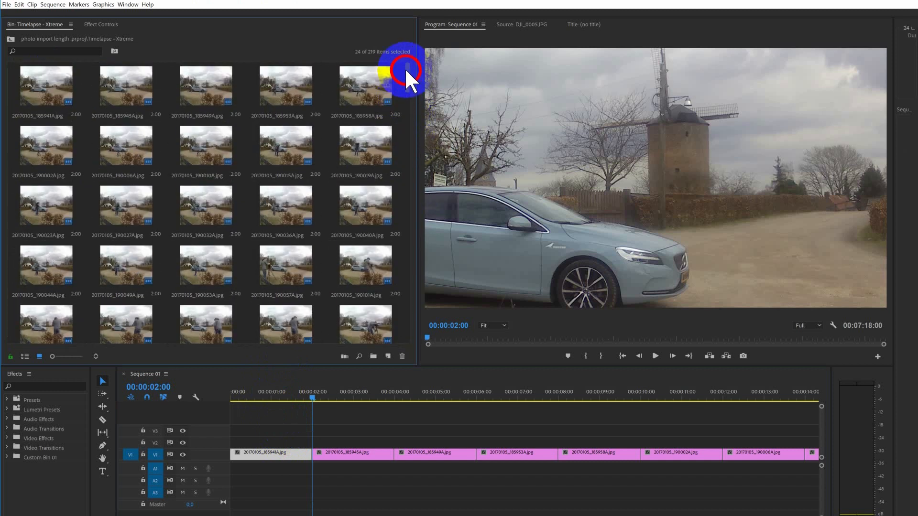
mouse_move(53, 94)
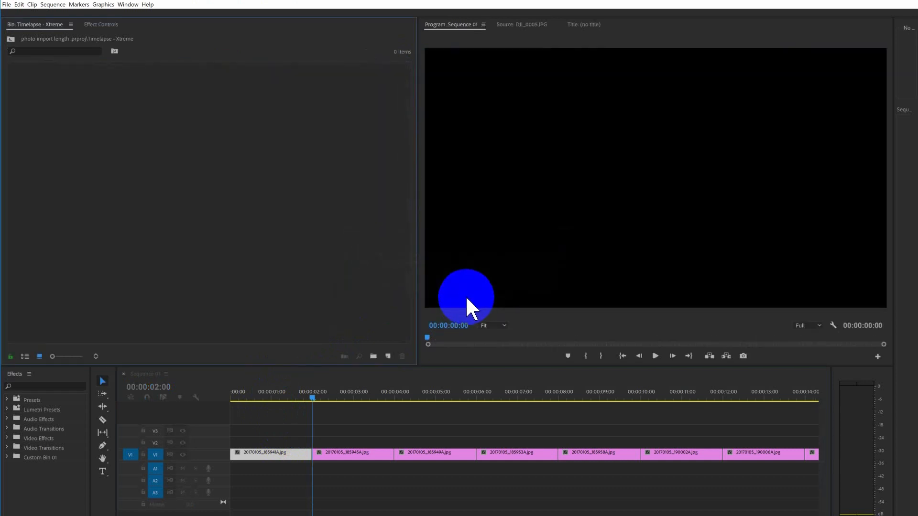
Set Still Image Default Duration to 1 frame in Timeline preferences.
click(19, 4)
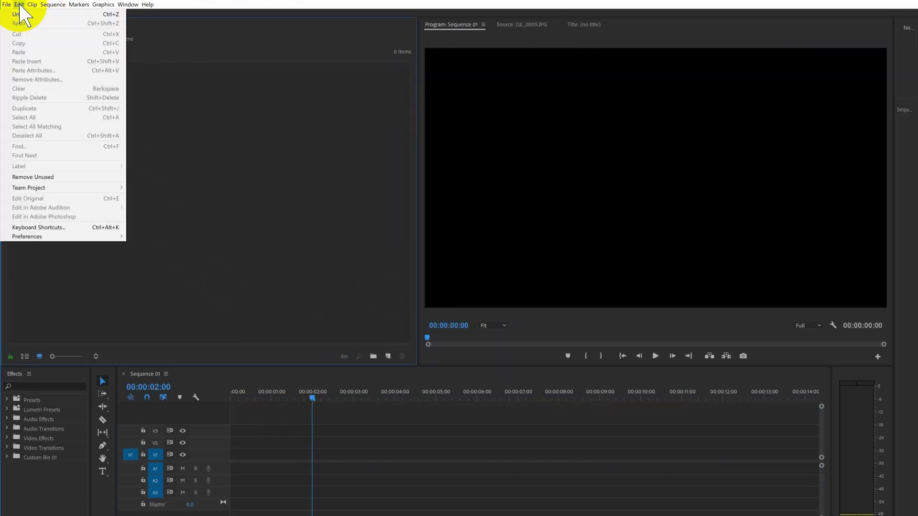
mouse_move(27, 237)
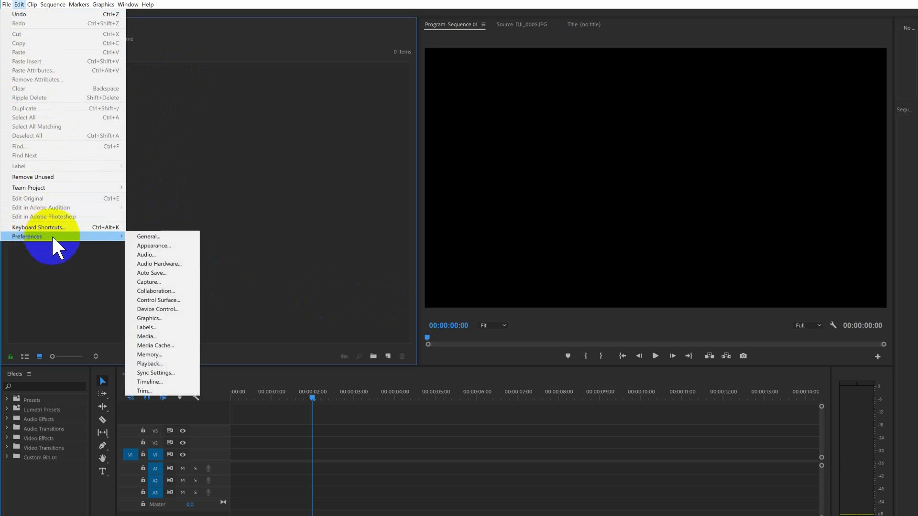
mouse_move(149, 381)
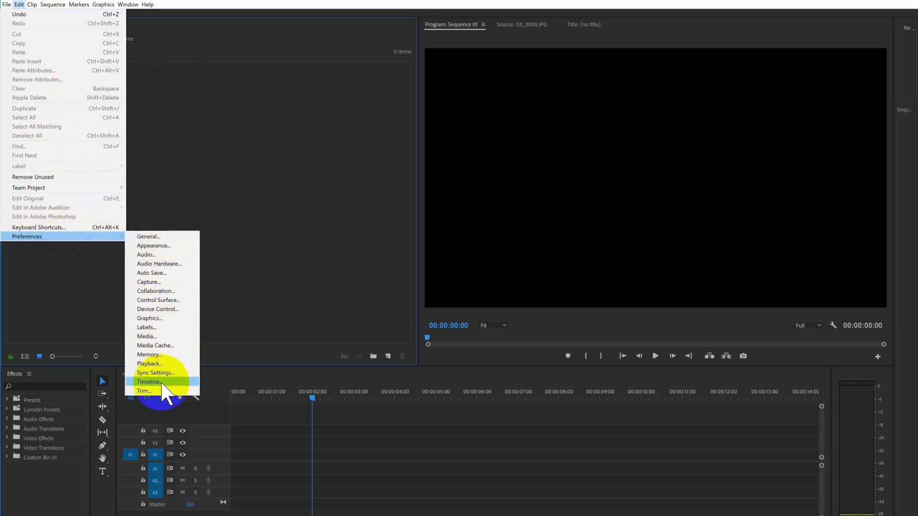
click(148, 381)
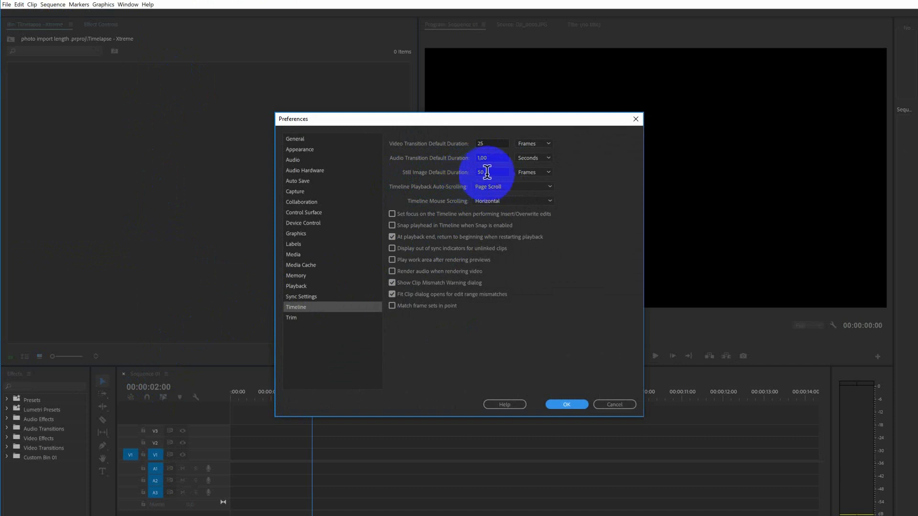
double_click(482, 172)
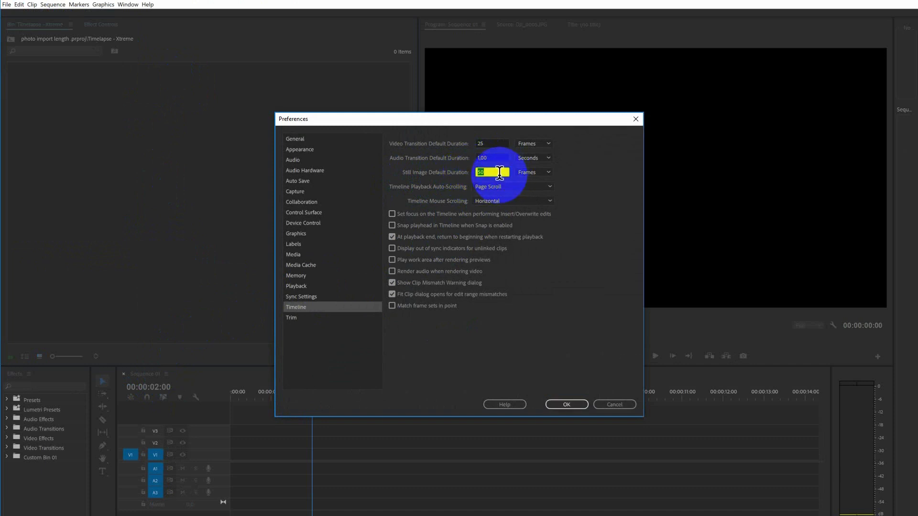
text(1)
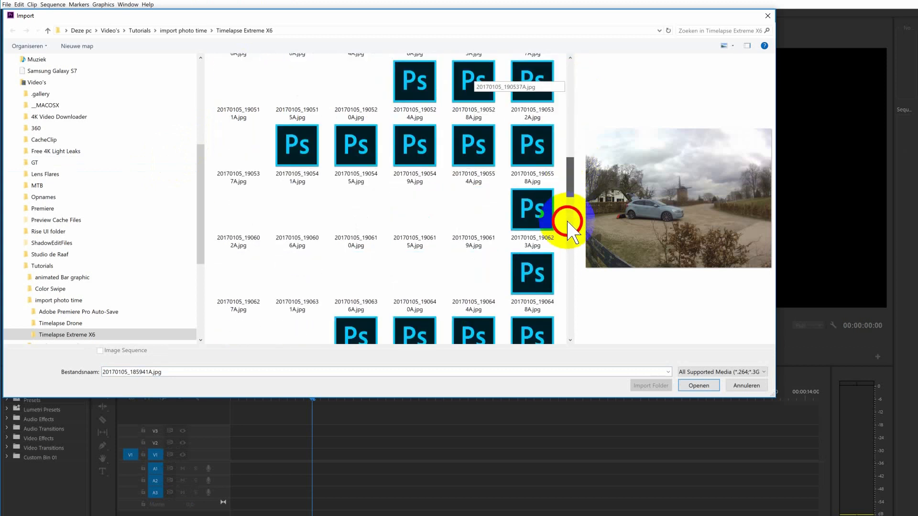
Re-import every Extreme X6 photo from the Timelapse Extreme X6 folder.
scroll(down, 3)
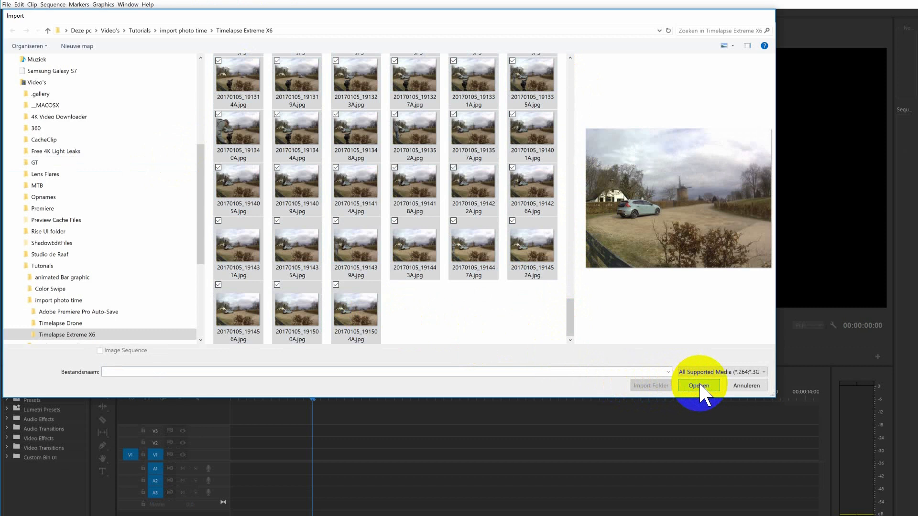
click(697, 385)
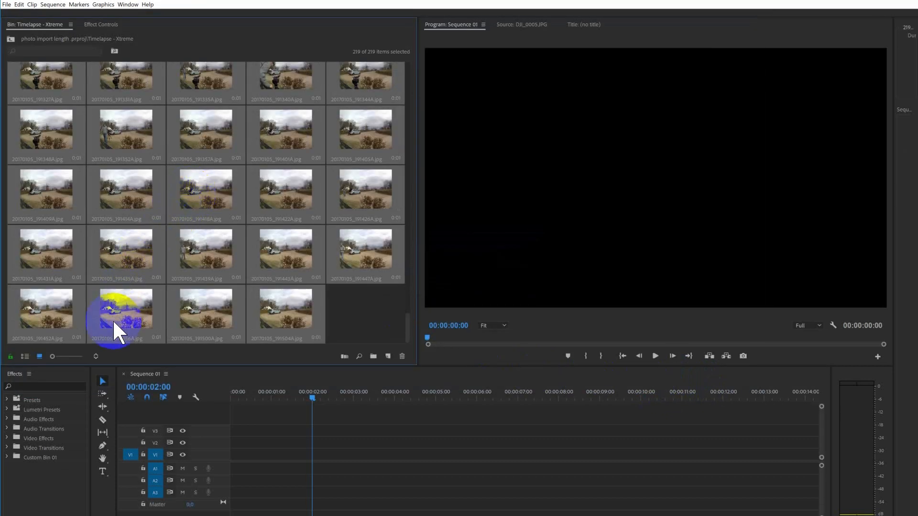
mouse_move(404, 313)
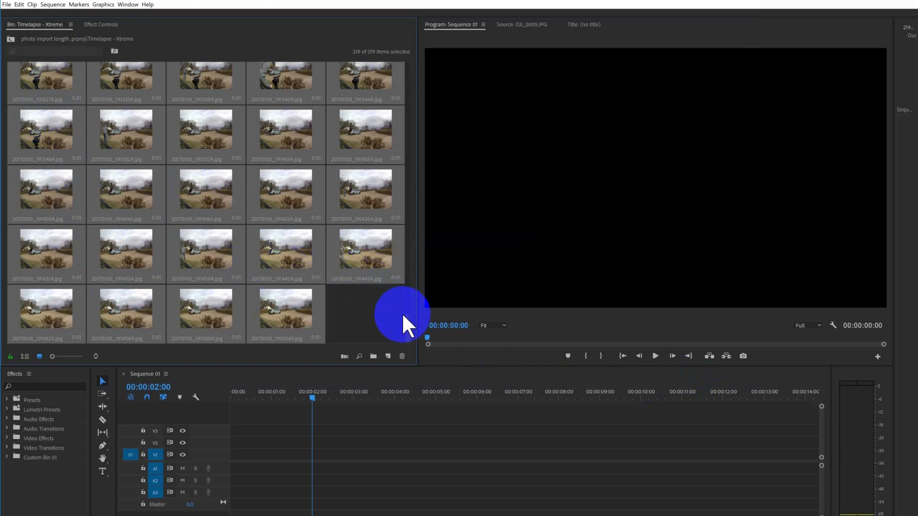
Place the one-frame stills on V1 and scale the first clip to 42.
click(96, 355)
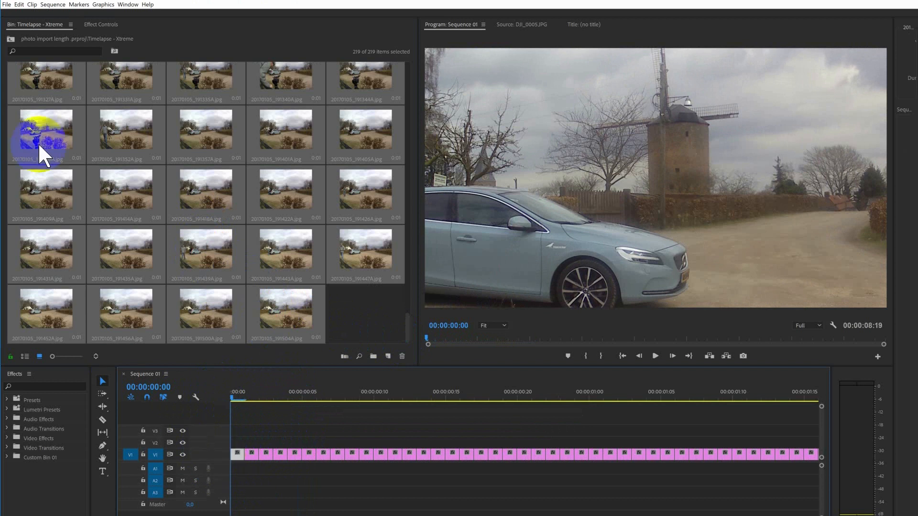
click(101, 24)
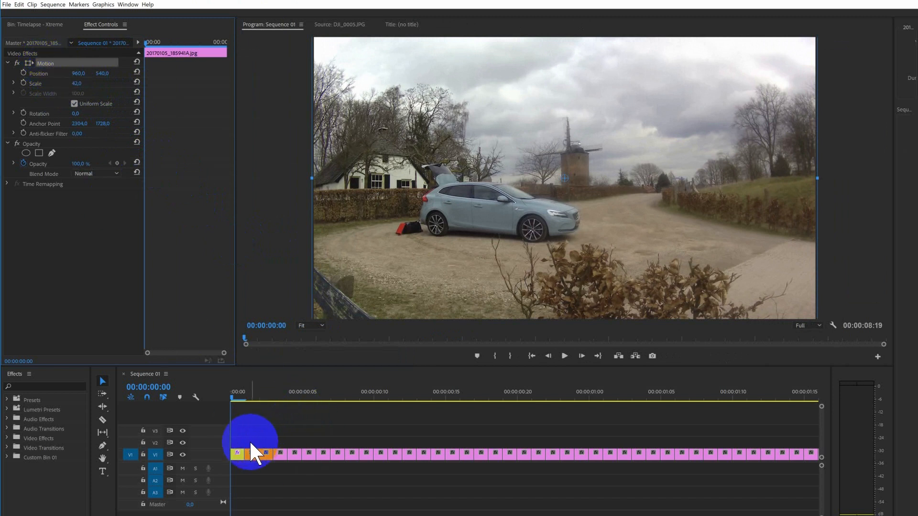
Marquee-select the photo clips on V1 and move the playhead to about six seconds.
drag(252, 451, 684, 481)
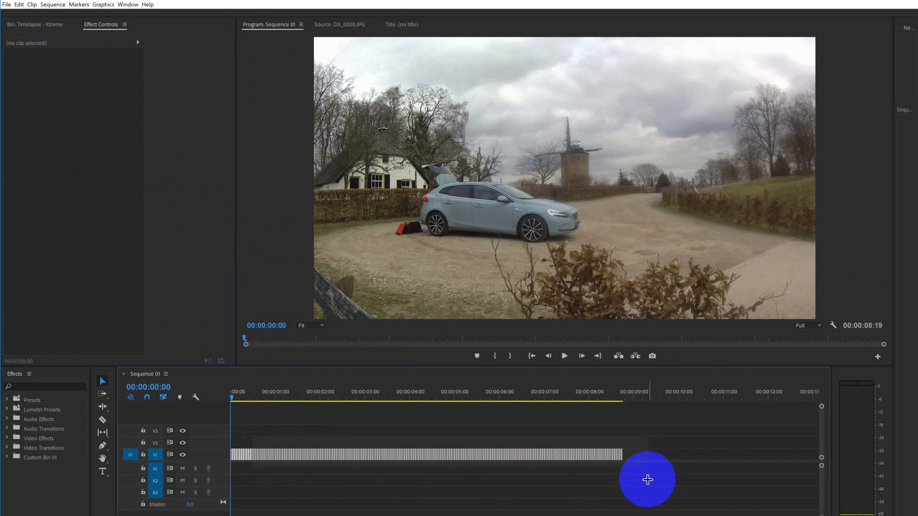
click(494, 399)
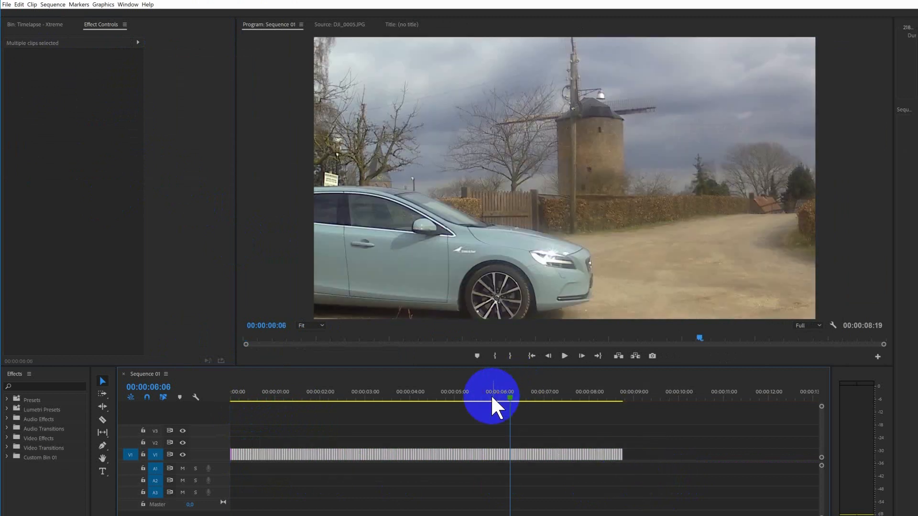